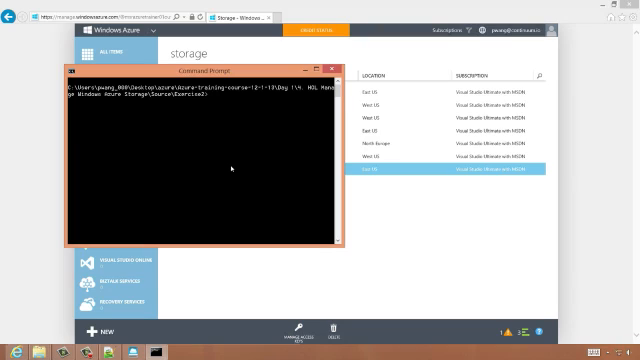
Launch IPython Notebook with 'ipython notebook' from the Exercise2 folder.
{"action": "type", "text": "ipython"}
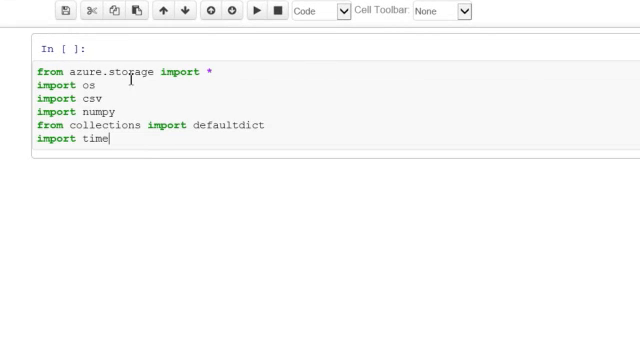
{"action": "mouse_move", "coordinate": [147, 99]}
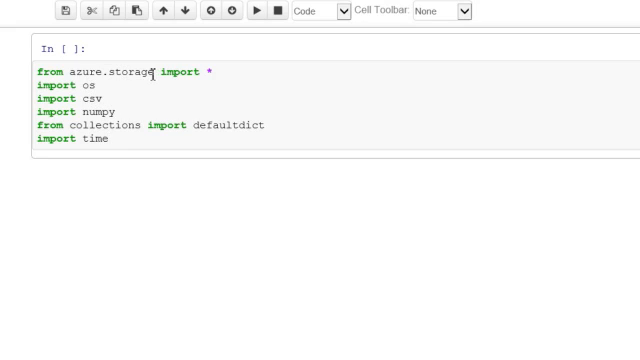
Run the azure.storage imports, load my_account and my_key, and set container to 'container1'.
{"action": "key", "text": "shift+enter"}
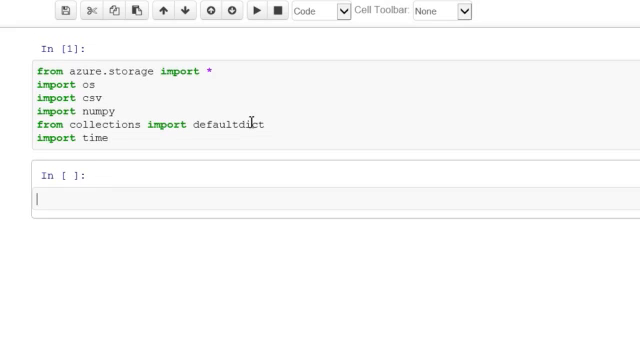
{"action": "type", "text": "from azure_secret import my_account, my_key"}
{"action": "type", "text": "key = my_key"}
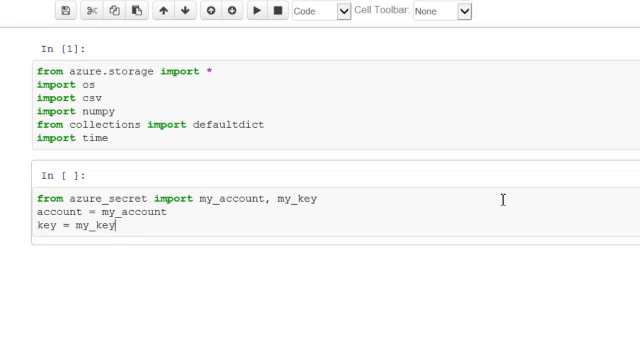
{"action": "type", "text": "container = \"container1"}
{"action": "type", "text": "blob_service = BlobService(account_name=my_account, account_key=my_key)"}
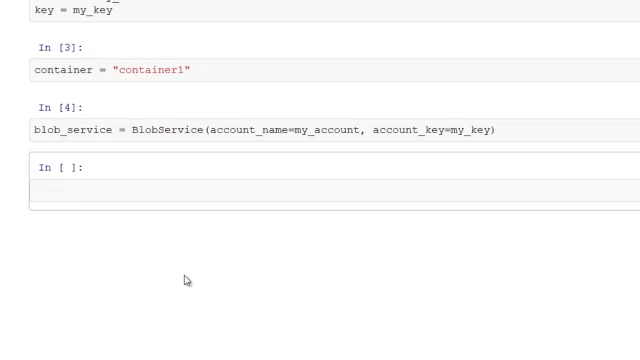
{"action": "mouse_move", "coordinate": [233, 180]}
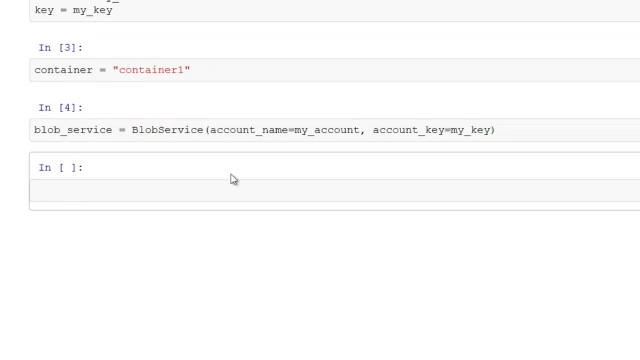
List container blobs and write 'This is another sample' to local sample2.txt.
{"action": "type", "text": "blobs = blob_service.list_blobs(container)"}
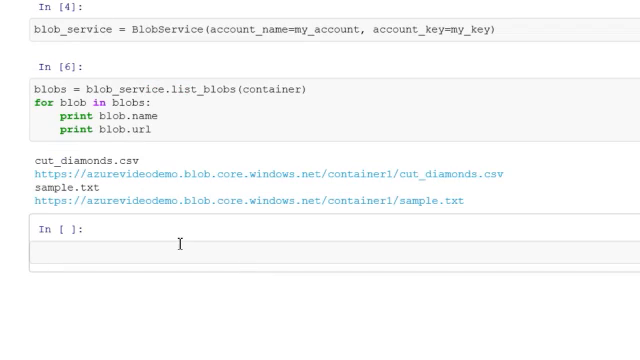
{"action": "type", "text": "open(\""}
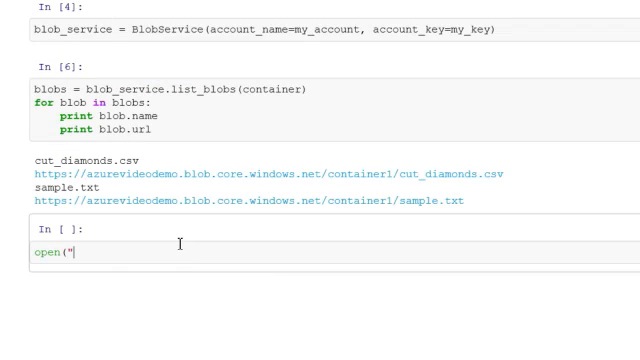
{"action": "type", "text": "sample2.txt\", \"w\")."}
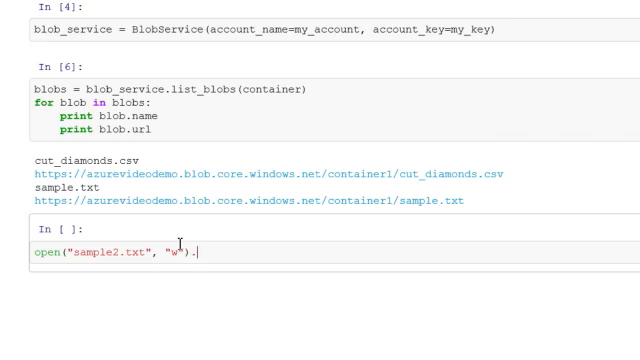
{"action": "type", "text": "write(\"This is another sample\")"}
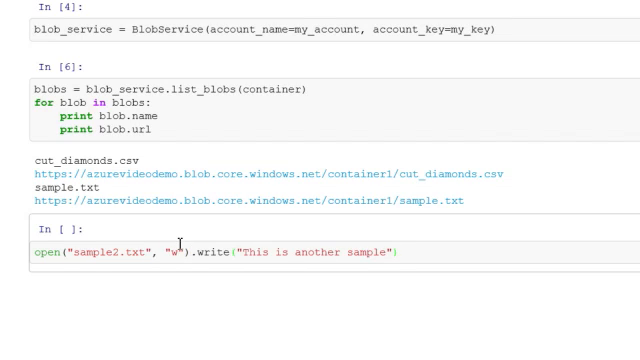
Read sample2.txt into sampleblob2 and upload it as a BlockBlob named sample2.txt.
{"action": "type", "text": "sampleblob2"}
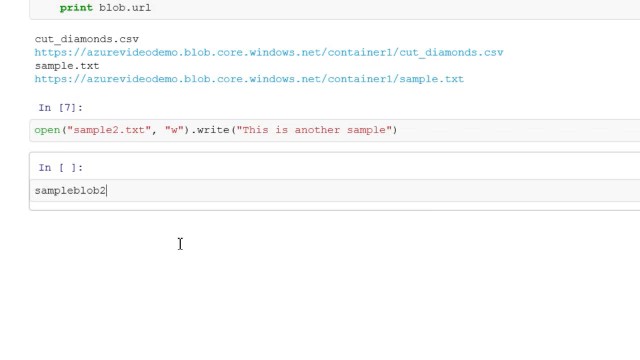
{"action": "type", "text": "= open(\"sample2.txt\""}
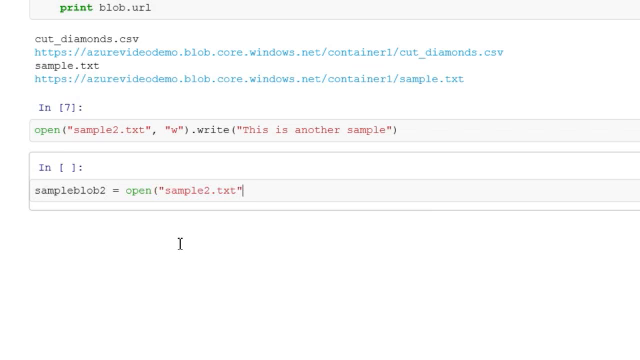
{"action": "type", "text": ",\"r\").read()"}
{"action": "type", "text": "blob_service.put_blob(container"}
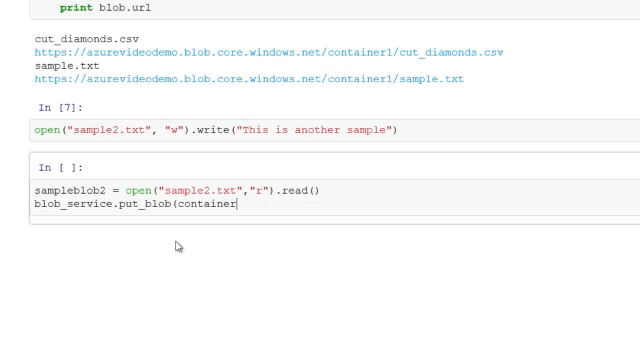
{"action": "type", "text": ", \"sample2.txt\", sampleblob2, x_ms"}
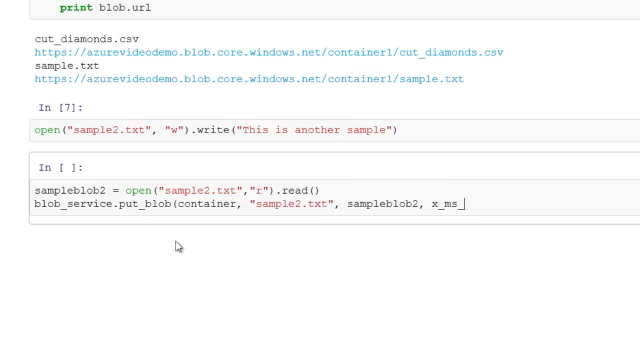
{"action": "type", "text": "_blob_type=\"BlockBlo"}
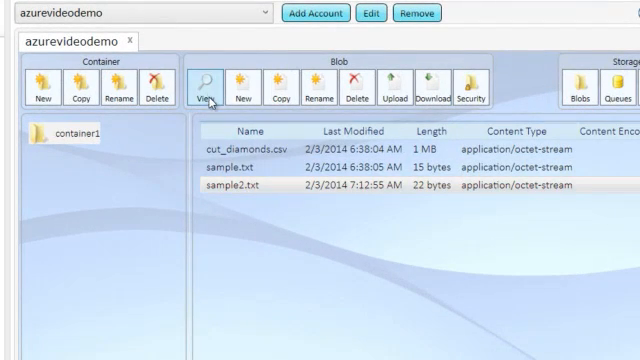
View the uploaded sample2.txt blob (22 bytes) in Azure Storage Explorer.
{"action": "left_click", "coordinate": [207, 82]}
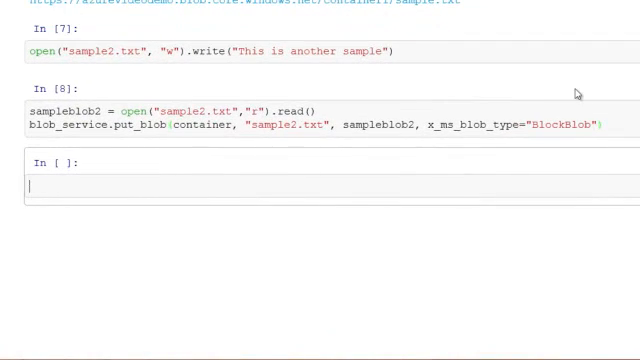
Run delete_blob for sample2.txt and confirm its removal in Azure Storage Explorer.
{"action": "type", "text": "blob_service"}
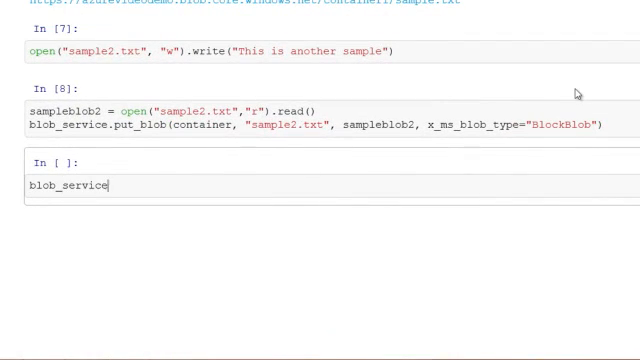
{"action": "type", "text": ".delete_blob(container,"}
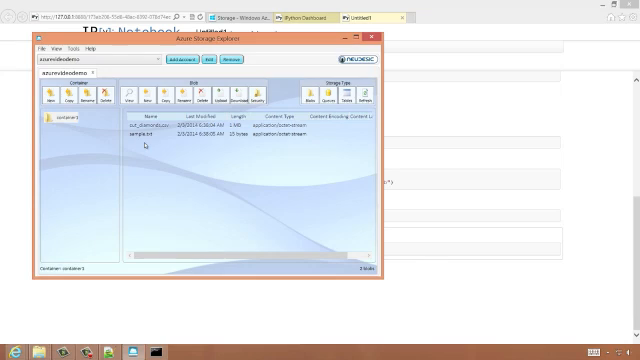
{"action": "left_click", "coordinate": [314, 17]}
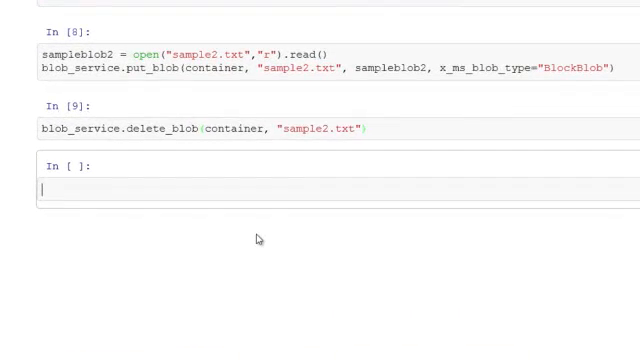
Download cut_diamonds.csv from the container into csvcontents with get_blob.
{"action": "type", "text": "filename = \"cut_diamonds.csv"}
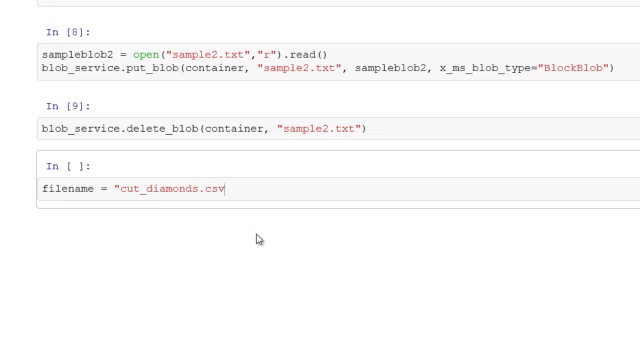
{"action": "type", "text": "csvconte"}
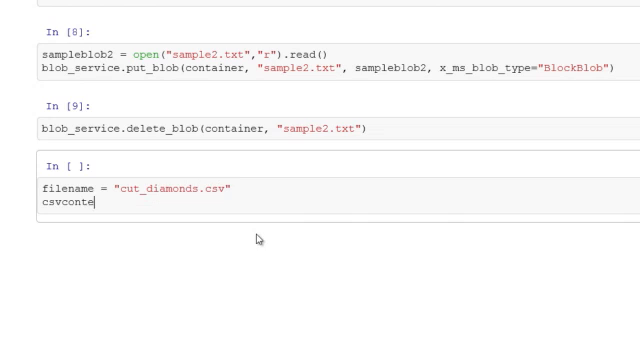
{"action": "type", "text": "nts = blob_service.g"}
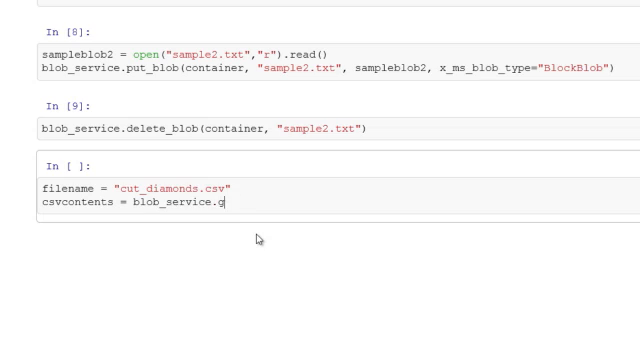
{"action": "type", "text": "et_blob(container,"}
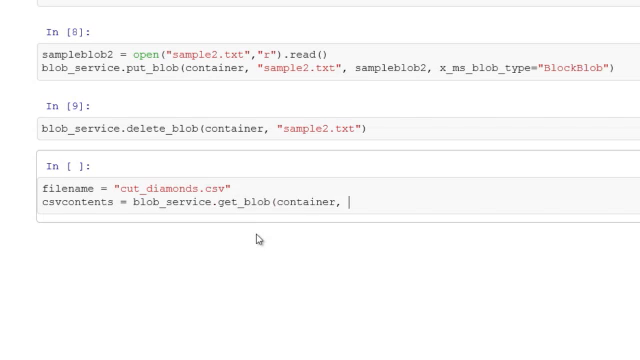
{"action": "type", "text": "\"cut_diamonds.csv\""}
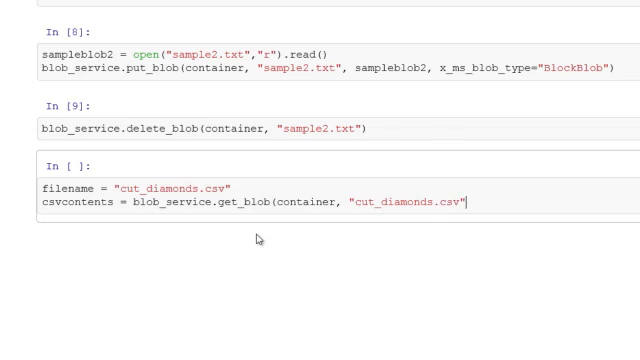
Show csvcontents length (1343883) and print its first 100 characters.
{"action": "type", "text": "len(csvcontents"}
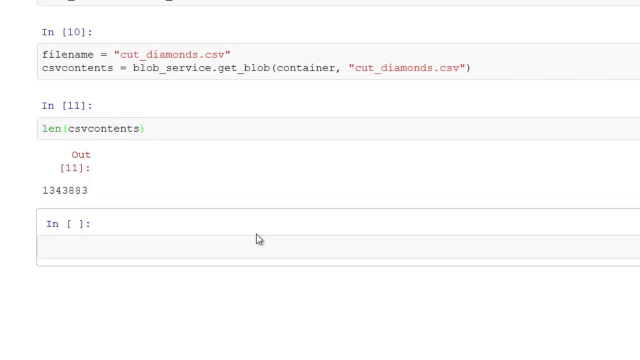
{"action": "type", "text": "print csvcontents"}
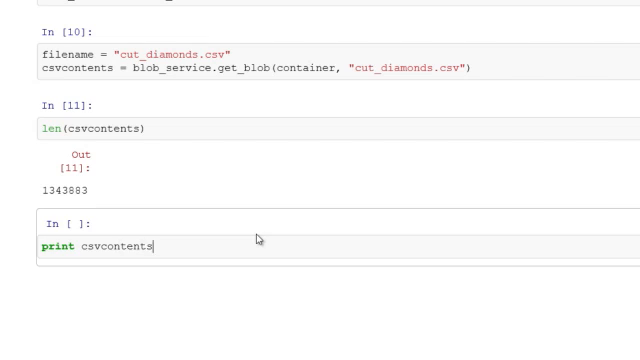
{"action": "type", "text": "[:100]"}
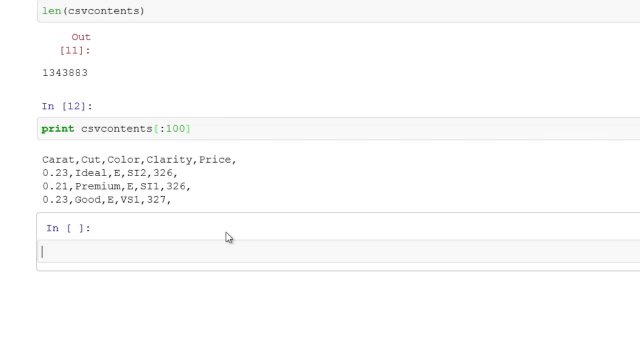
Create a TableService with my_account/my_key and create table 'diamondtable'.
{"action": "type", "text": "table_service = TableService(account_name=my"}
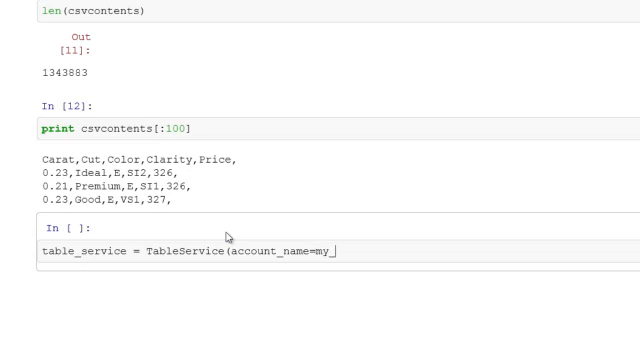
{"action": "type", "text": "_account, account_key=my_key)"}
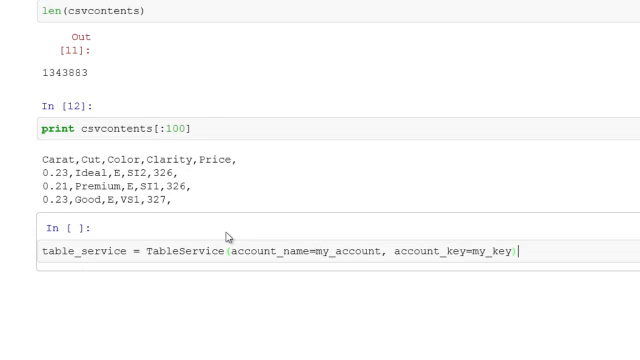
{"action": "type", "text": "table_name = \"diamondtable\""}
{"action": "type", "text": "result = table_service."}
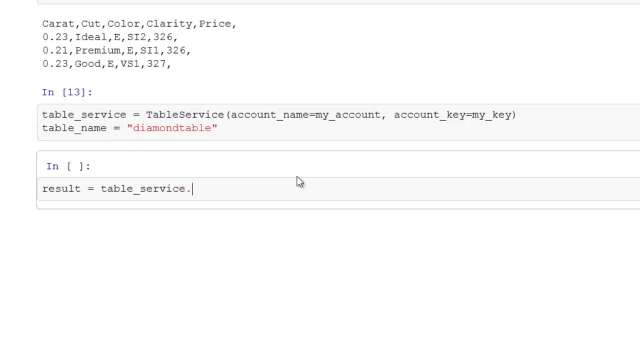
{"action": "type", "text": "create_table(table_name)"}
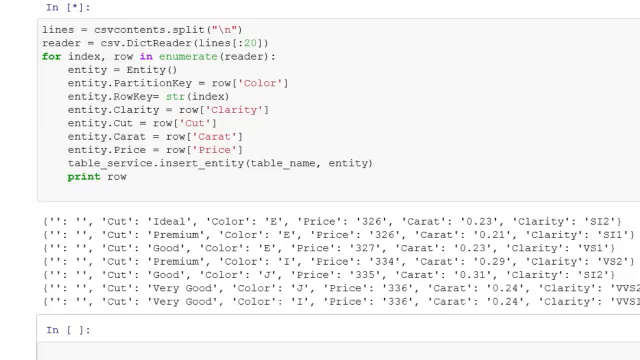
Scroll down through the twenty diamond rows printed by the insert loop.
{"action": "scroll", "scroll_direction": "down", "scroll_amount": 3}
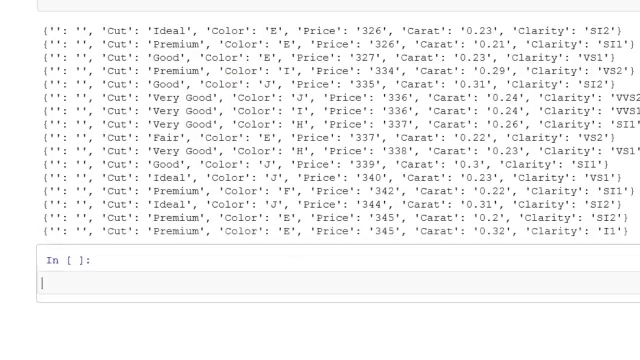